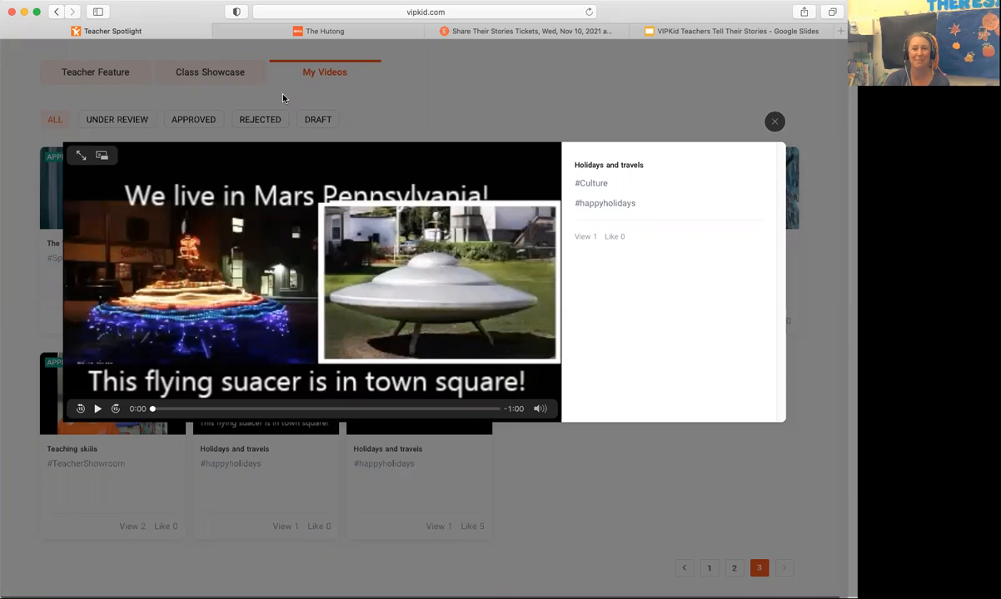
pyautogui.moveTo(91, 407)
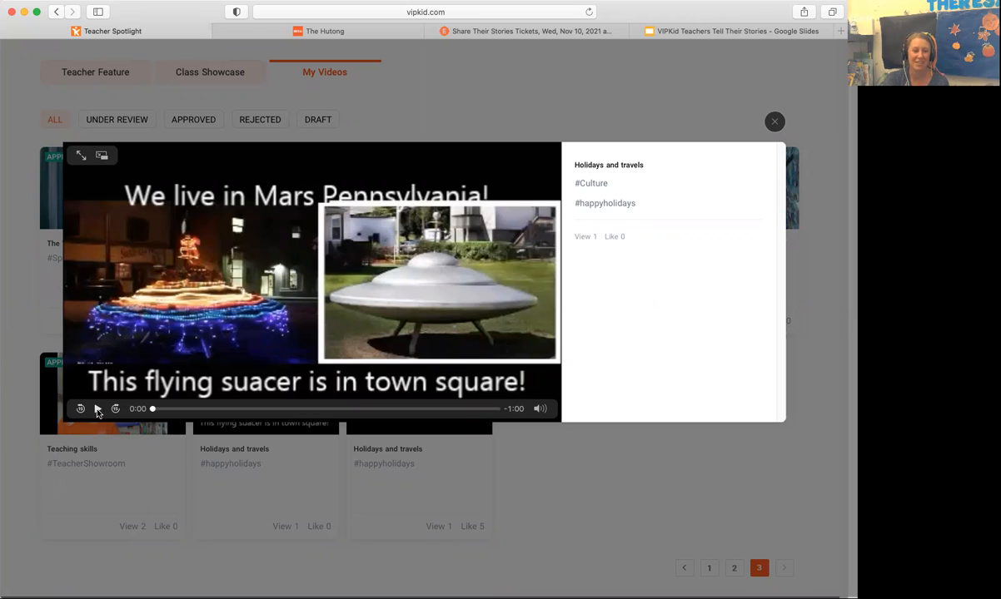
# Step: Watch the Mars, Pennsylvania holiday video to 1:00, then close the player
pyautogui.click(98, 408)
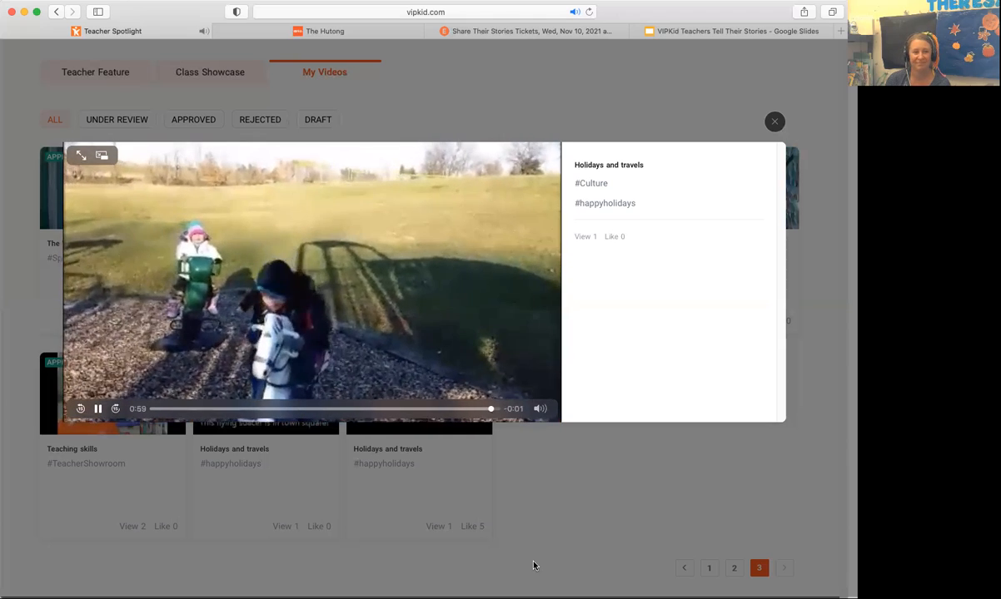
pyautogui.click(97, 409)
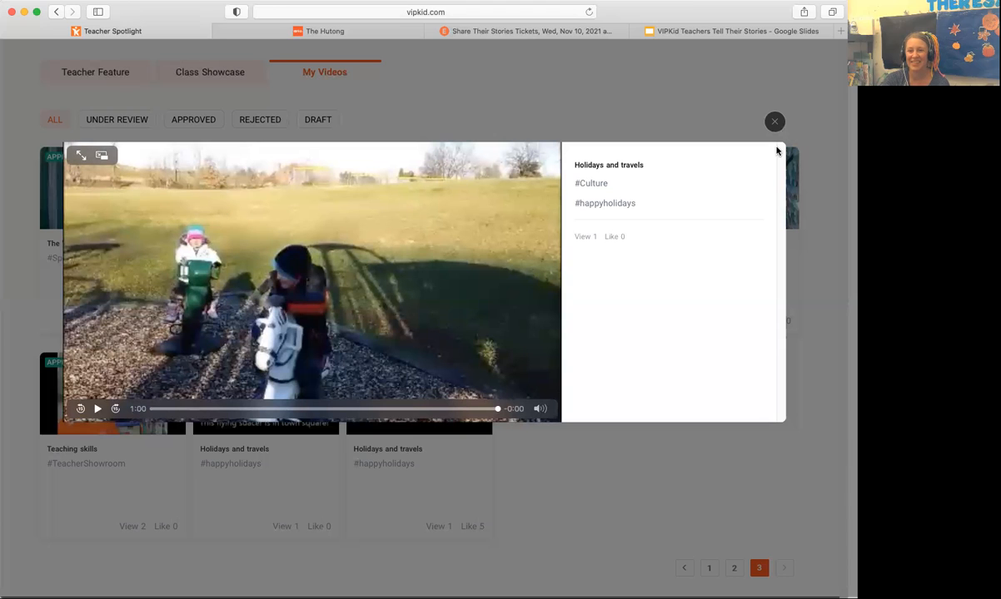
pyautogui.click(774, 121)
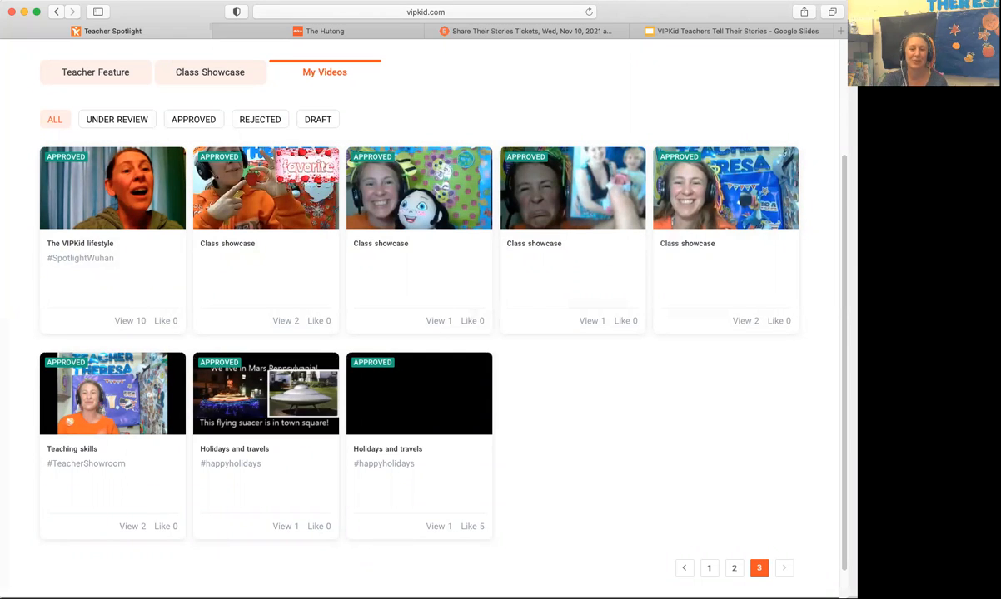
pyautogui.moveTo(791, 477)
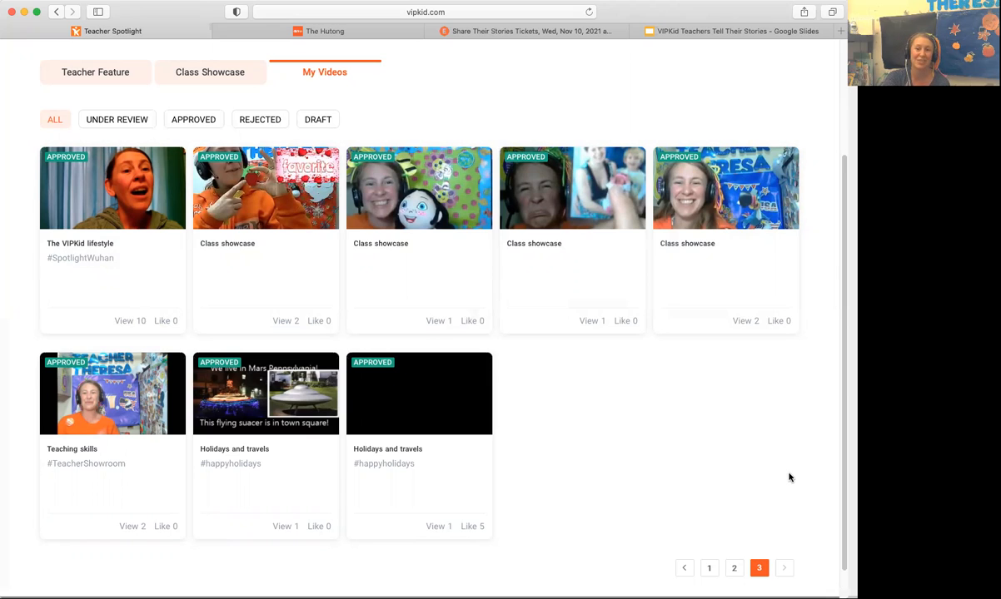
pyautogui.moveTo(784, 463)
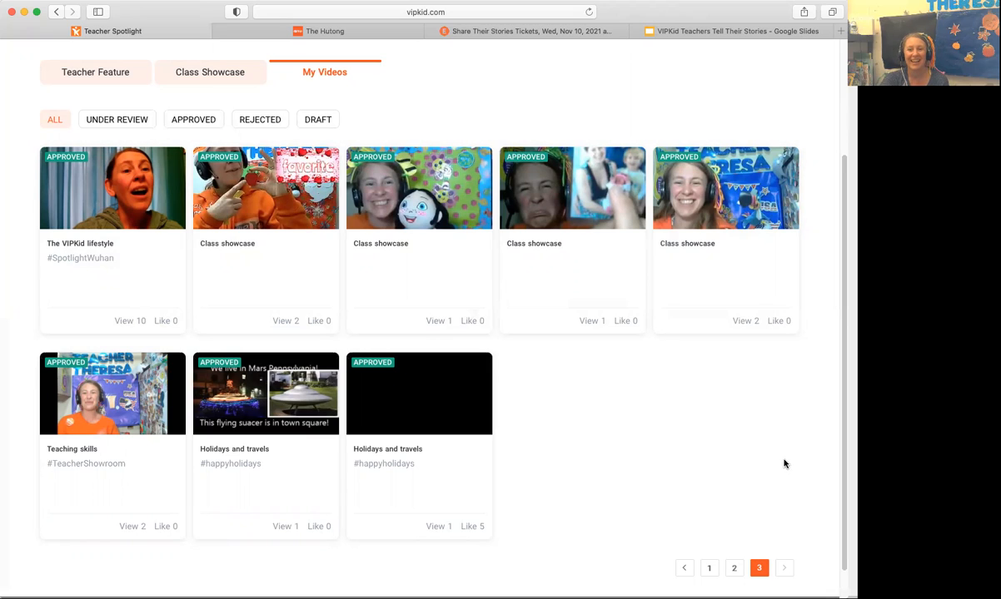
pyautogui.moveTo(782, 476)
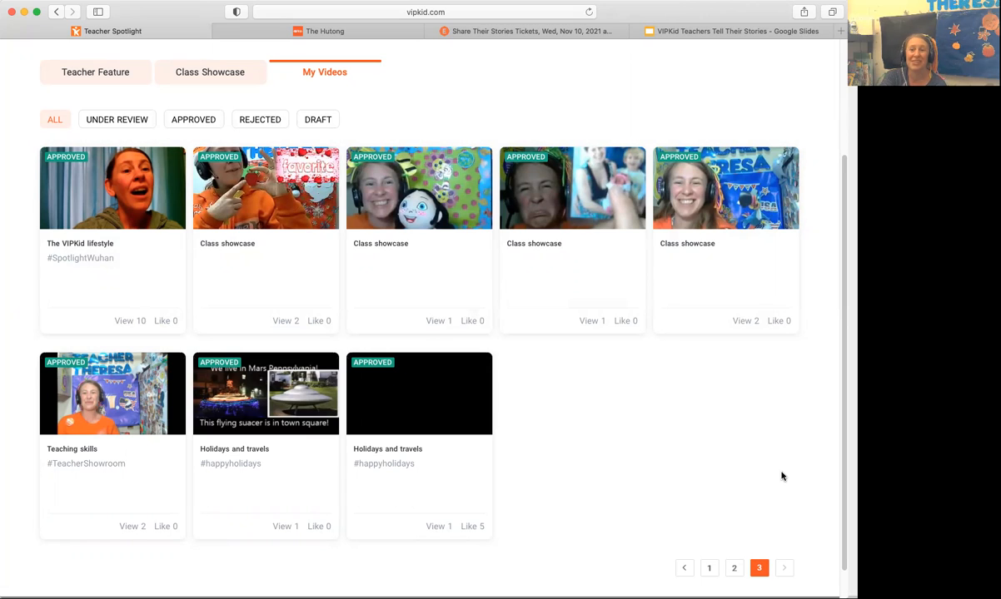